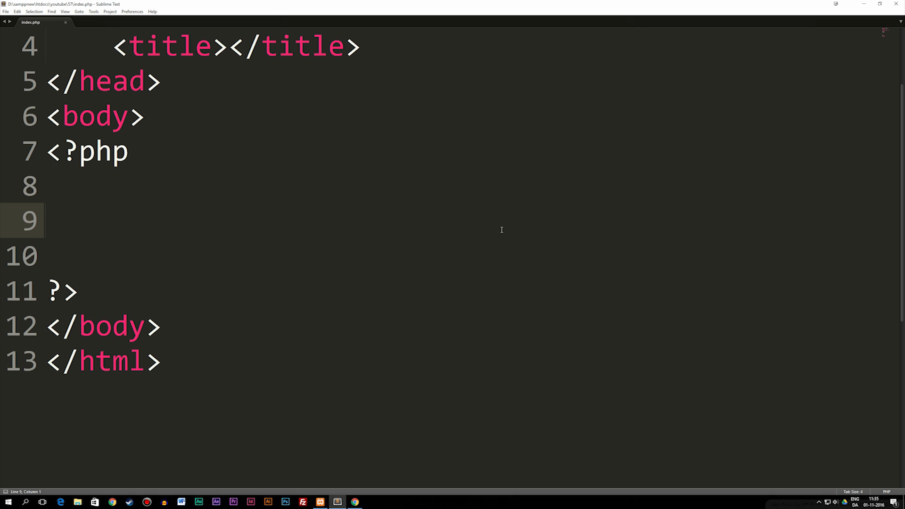
Declare `$data = array();` on line 9 and add a blank line after it.
{"action": "type", "text": "$dat"}
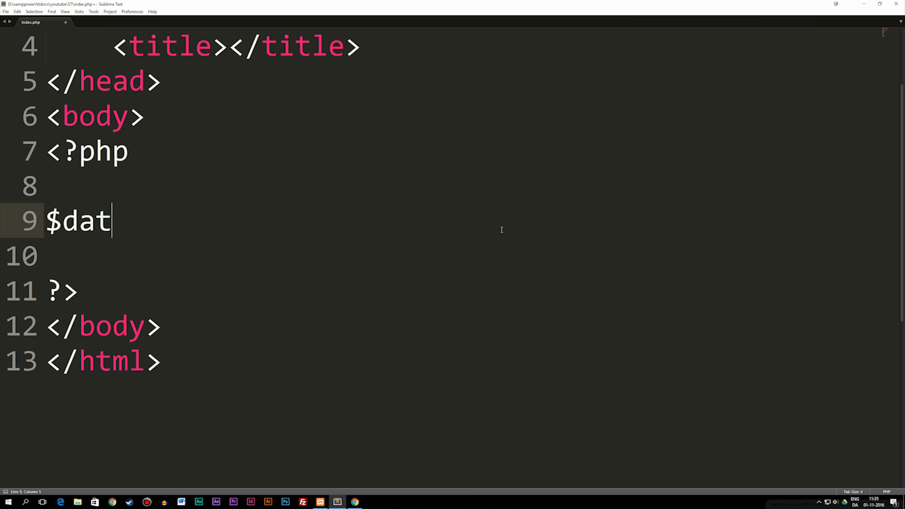
{"action": "type", "text": "a ="}
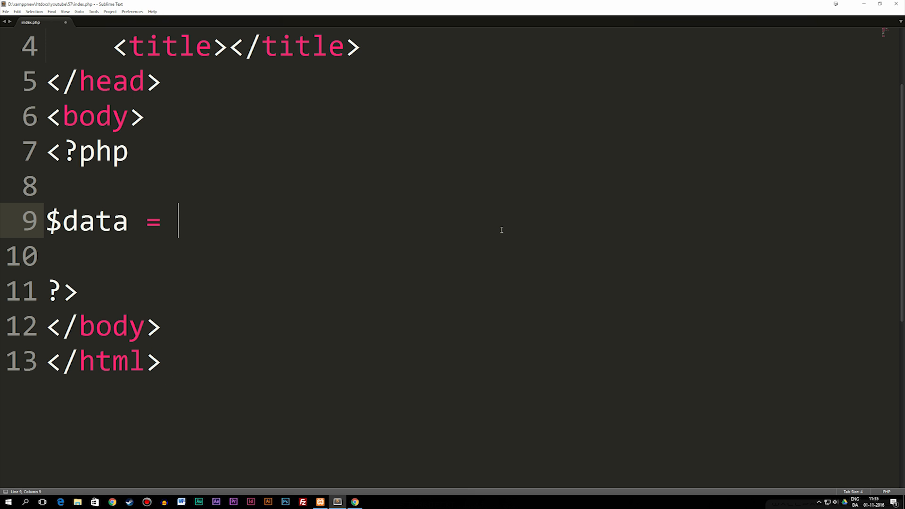
{"action": "type", "text": "array()"}
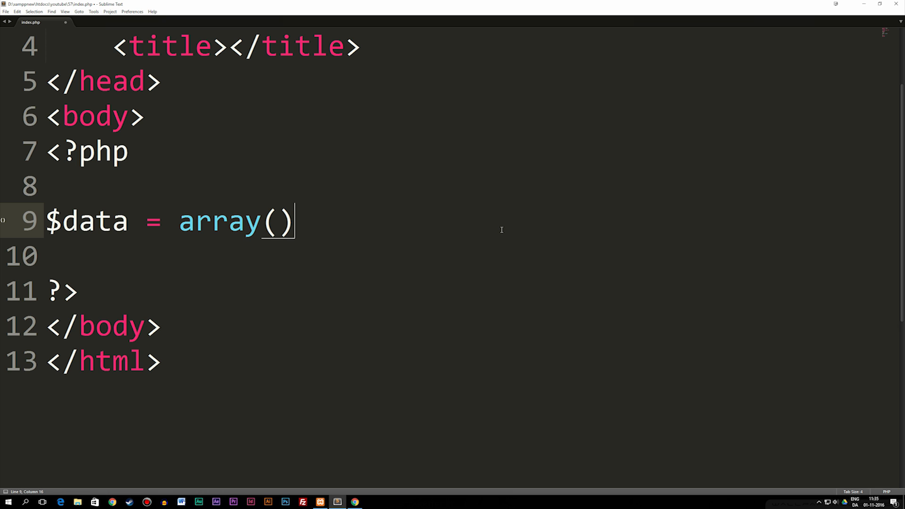
{"action": "type", "text": ";"}
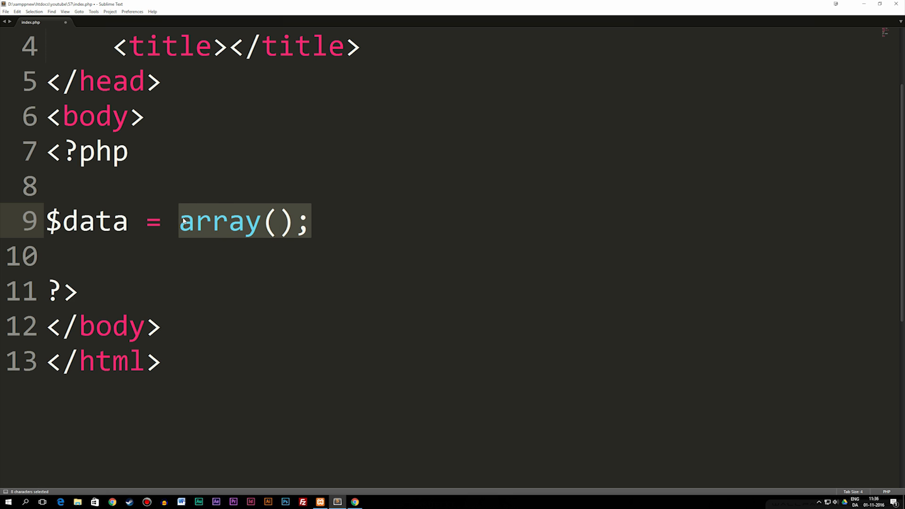
{"action": "left_click", "coordinate": [322, 221]}
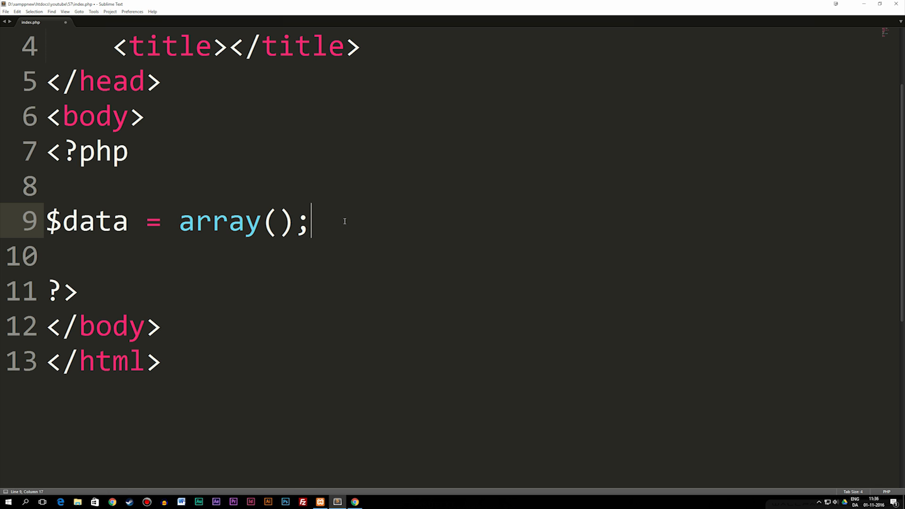
{"action": "mouse_move", "coordinate": [338, 317]}
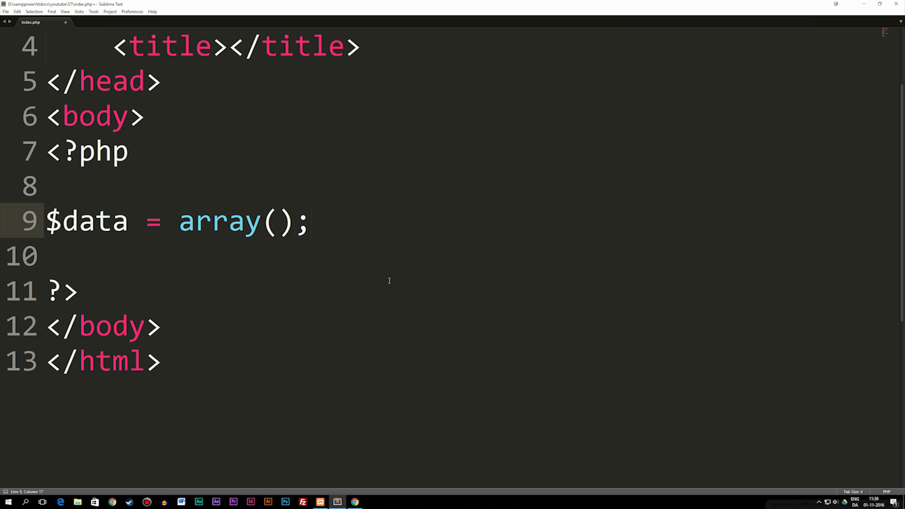
{"action": "mouse_move", "coordinate": [547, 183]}
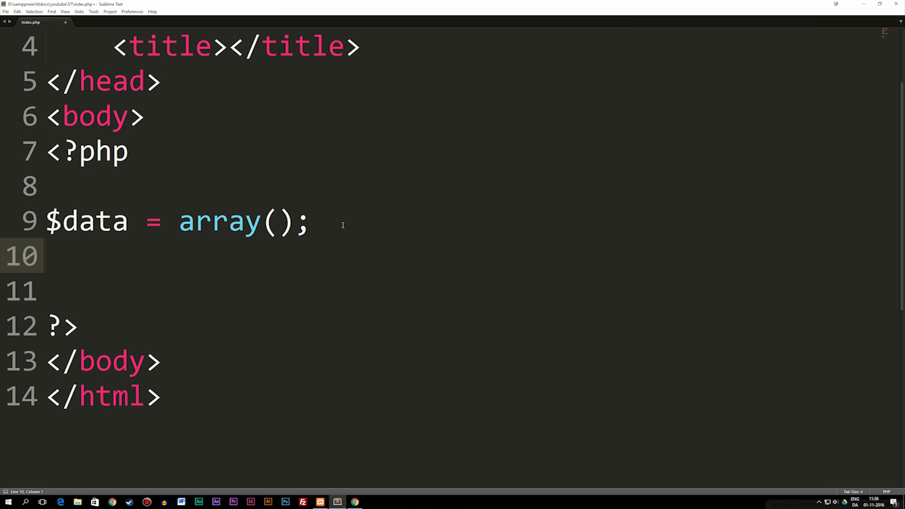
Write `$data[] = "Daniel";` on line 10 to append Daniel to the array.
{"action": "type", "text": "$data"}
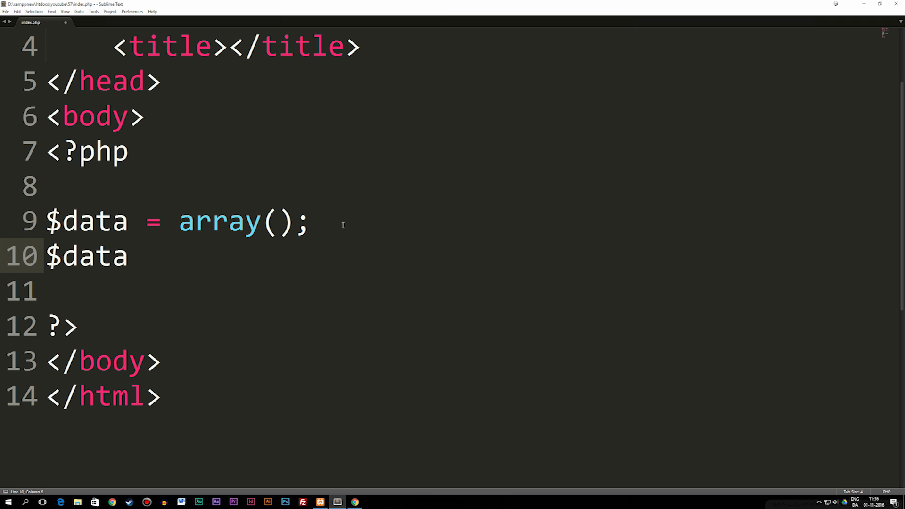
{"action": "type", "text": "[]"}
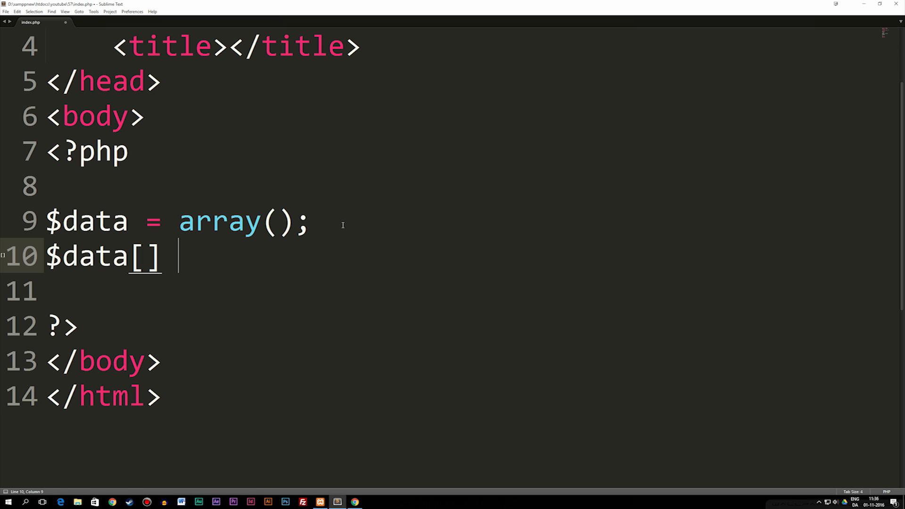
{"action": "type", "text": "="}
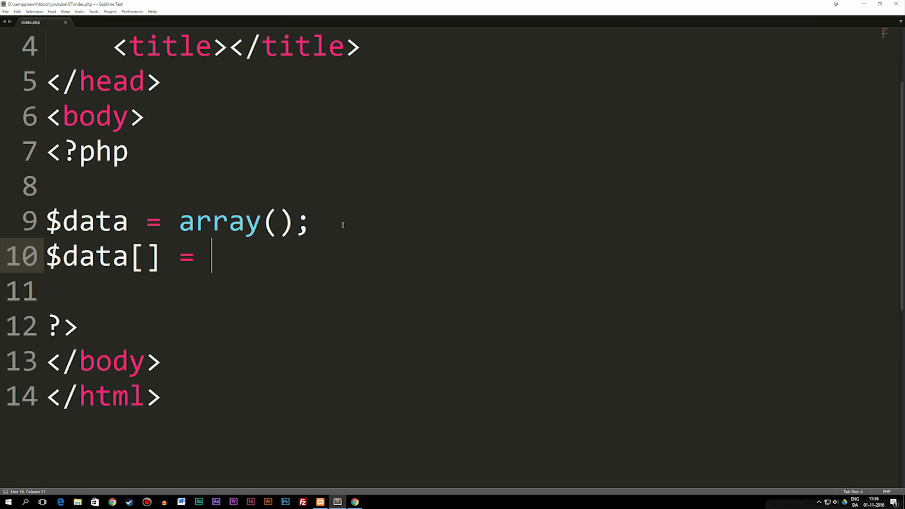
{"action": "type", "text": "\"\""}
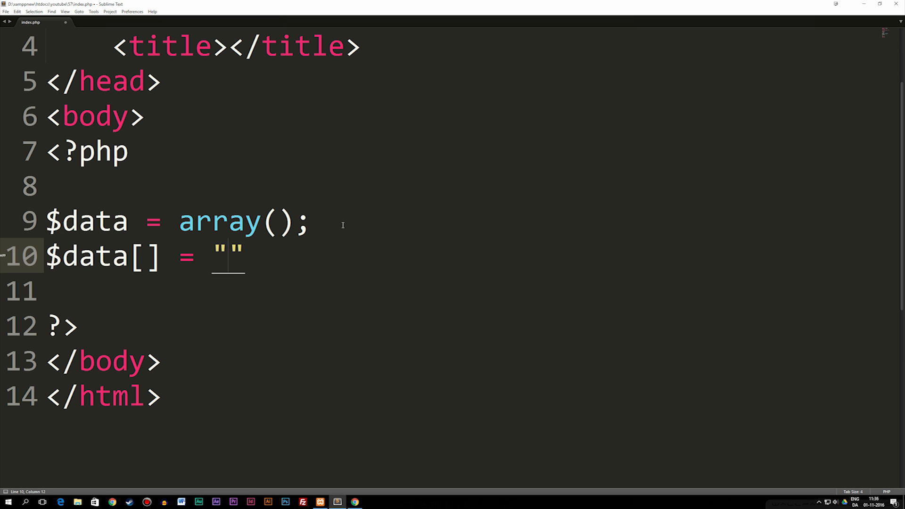
{"action": "type", "text": "Daniel"}
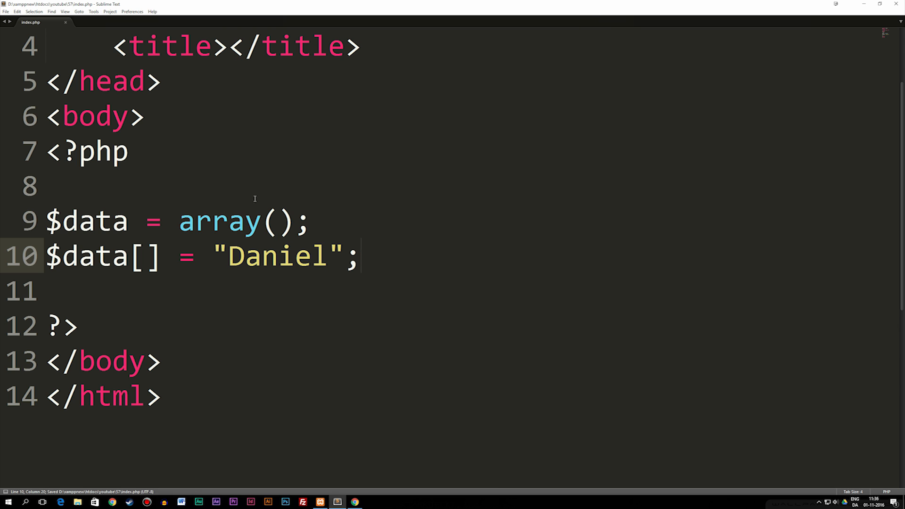
{"action": "left_click_drag", "start_coordinate": [47, 221], "coordinate": [310, 221]}
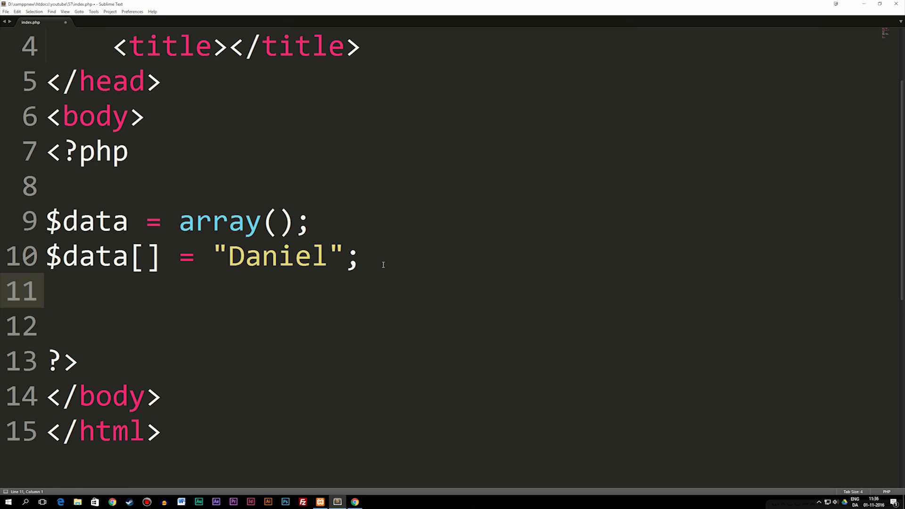
Write `echo $data[0];` to output the array's first element.
{"action": "type", "text": "echo"}
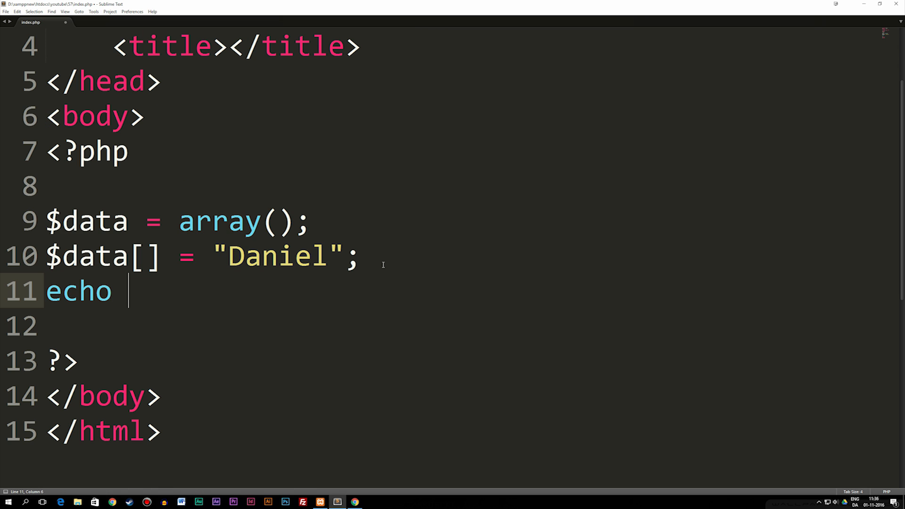
{"action": "type", "text": "$data"}
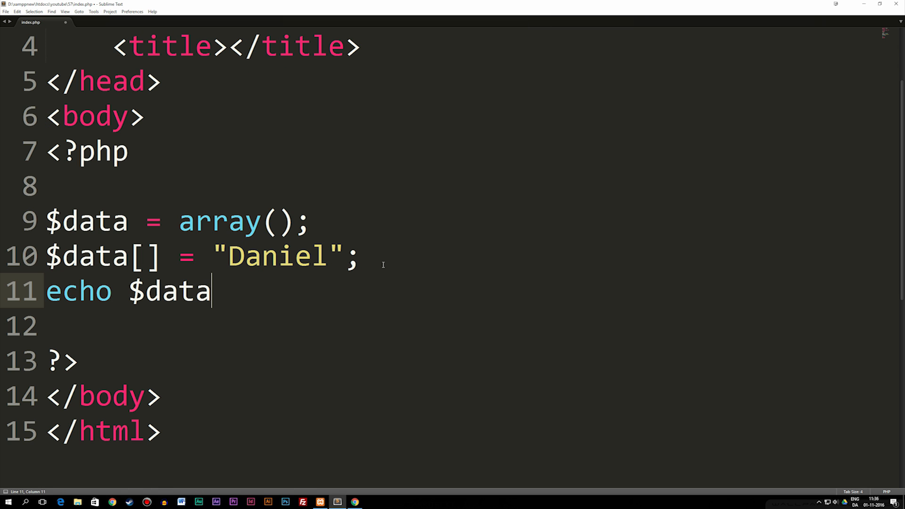
{"action": "type", "text": "[];"}
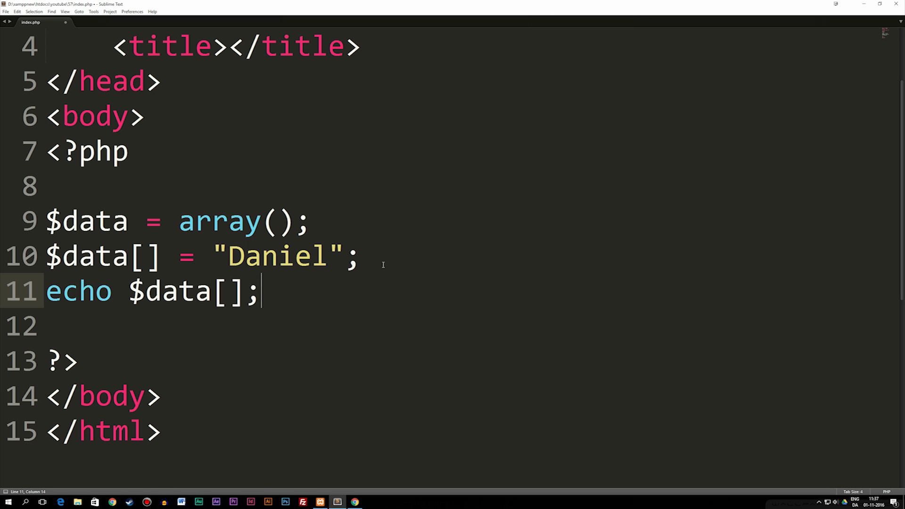
{"action": "left_click", "coordinate": [229, 290]}
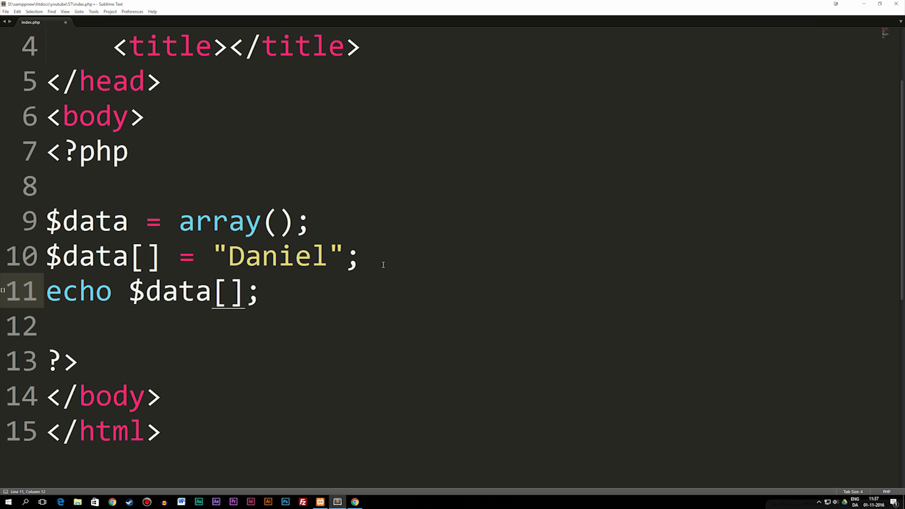
{"action": "left_click_drag", "start_coordinate": [180, 221], "coordinate": [294, 221]}
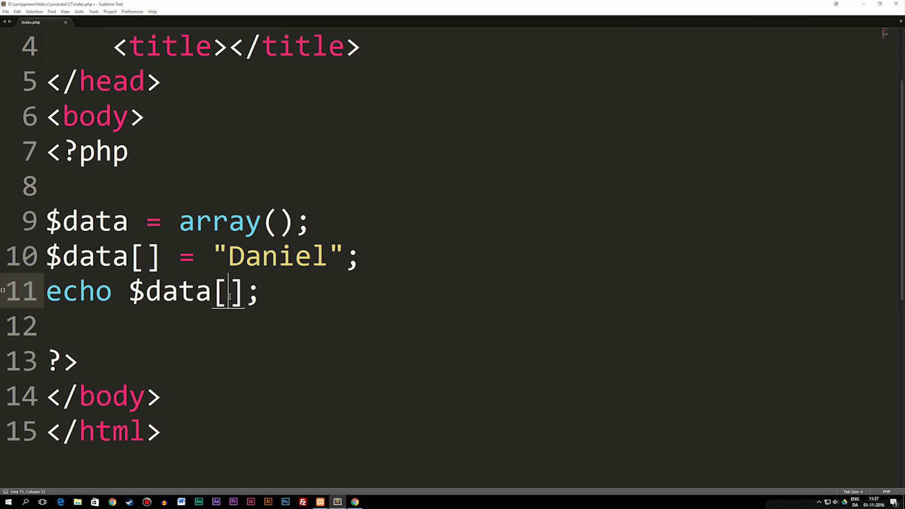
{"action": "type", "text": "0"}
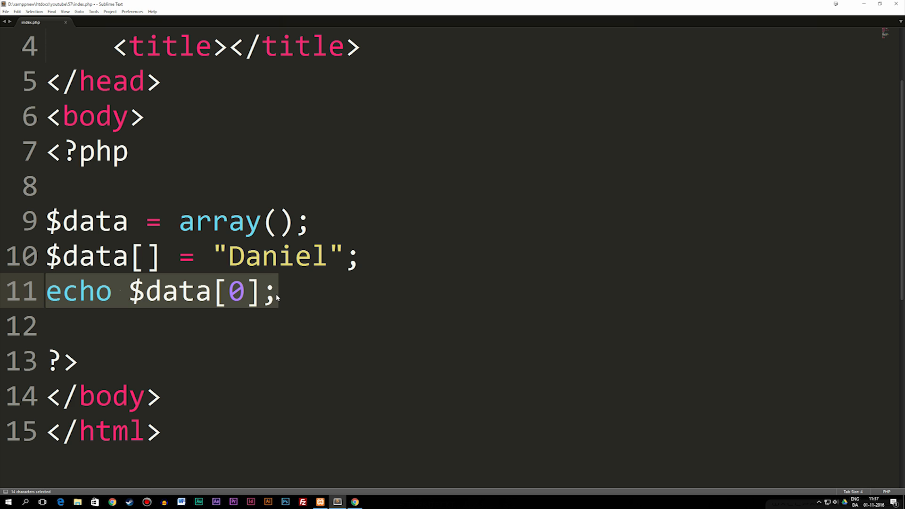
Replace the echo line with `print_r($data);` and save index.php.
{"action": "type", "text": "print"}
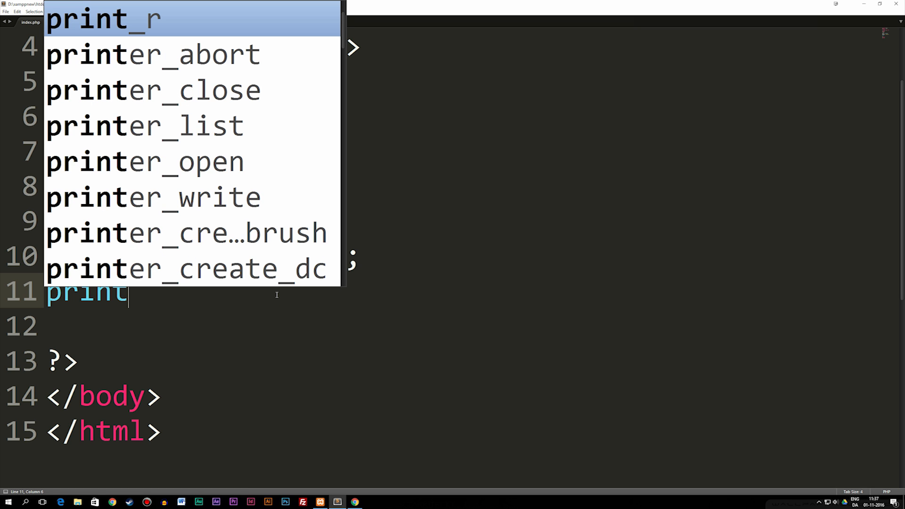
{"action": "type", "text": "_r();"}
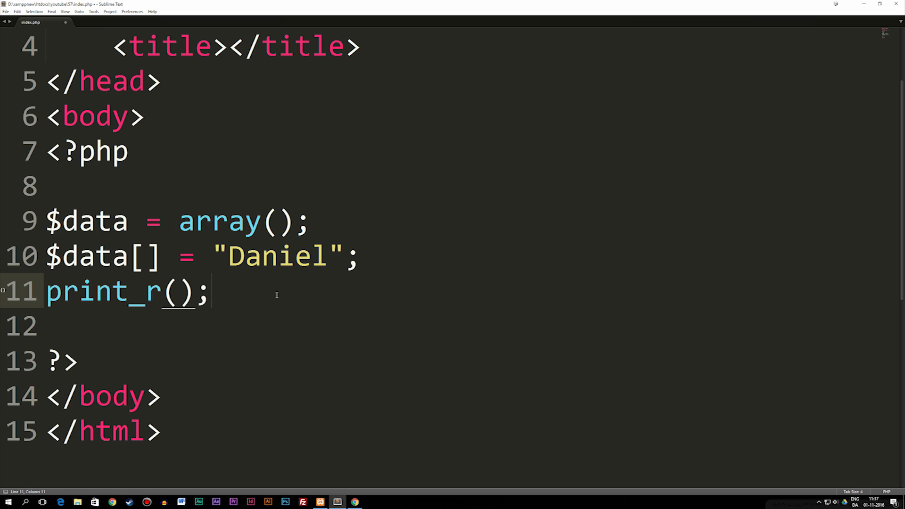
{"action": "double_click", "coordinate": [87, 221]}
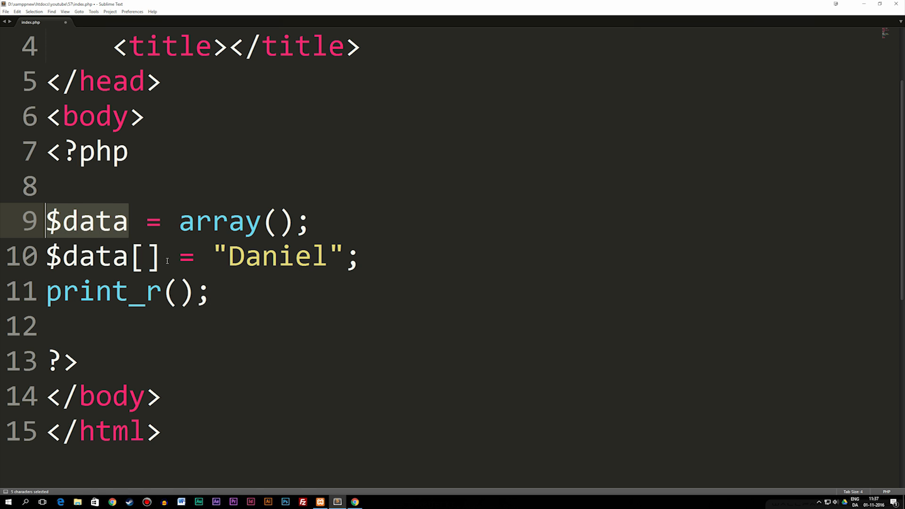
{"action": "type", "text": "$data"}
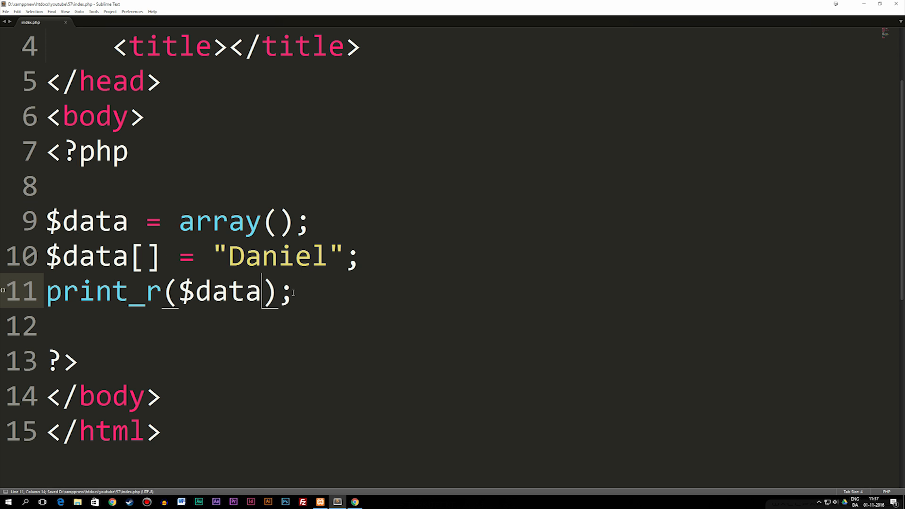
{"action": "mouse_move", "coordinate": [255, 313]}
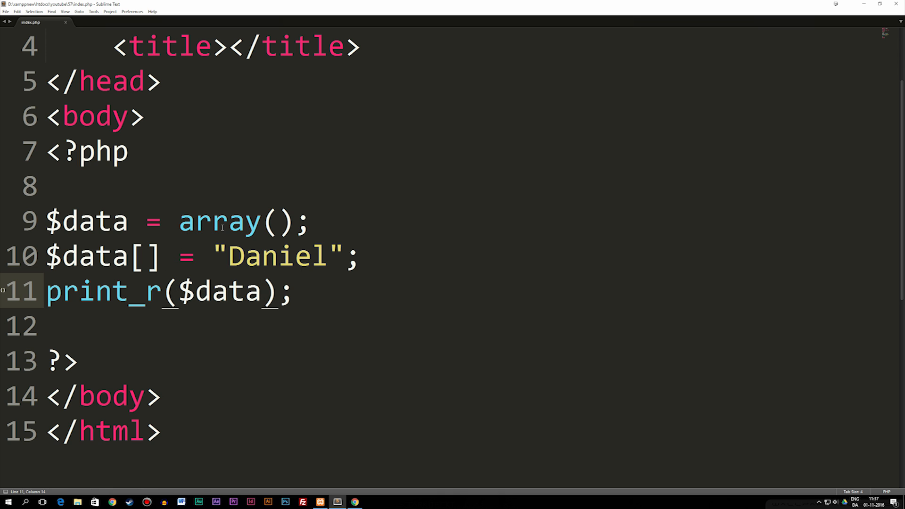
{"action": "key", "text": "ctrl+s"}
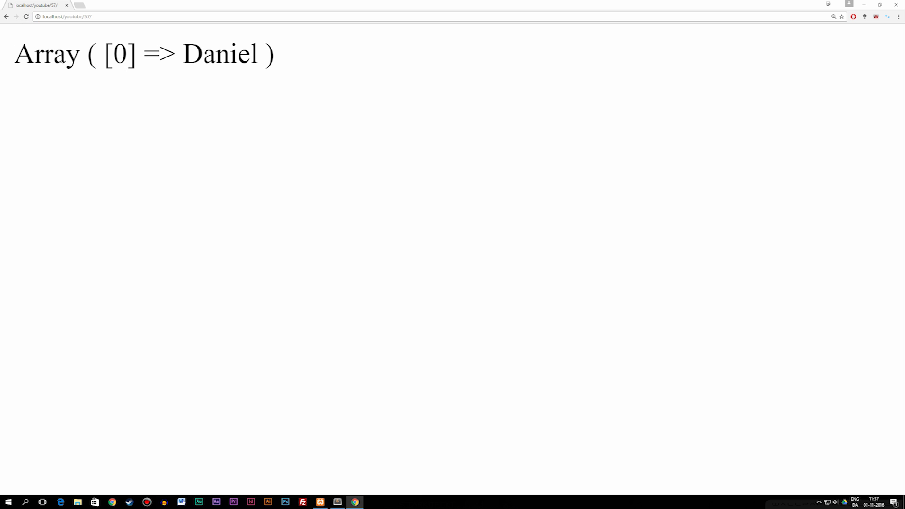
Refresh localhost/youtube/57/ in Chrome to see `Array ( [0] => Daniel )`.
{"action": "double_click", "coordinate": [120, 53]}
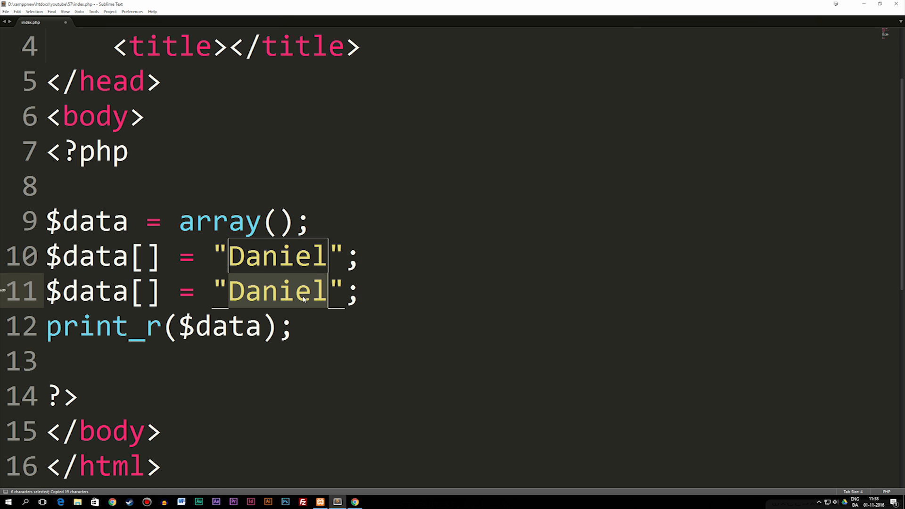
Change the duplicated Daniel line to `$data[] = 15;`.
{"action": "type", "text": "15"}
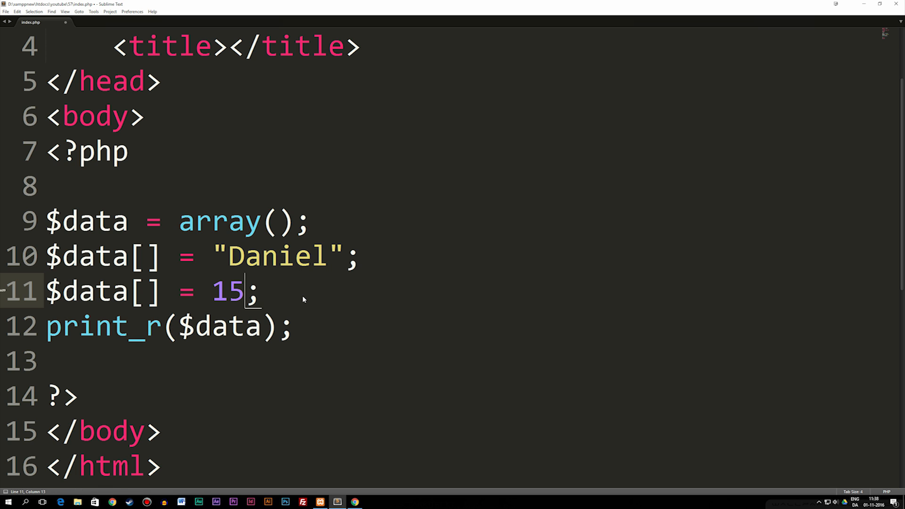
{"action": "left_click", "coordinate": [354, 502]}
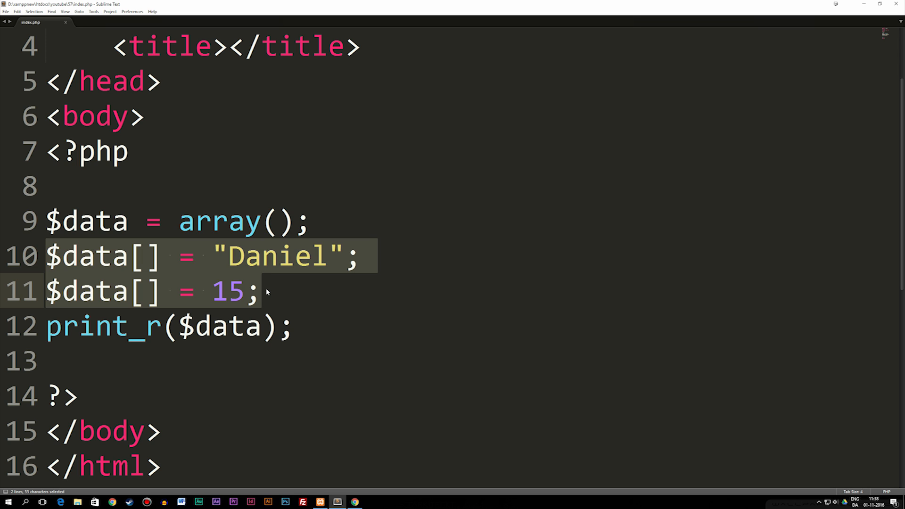
{"action": "left_click", "coordinate": [261, 291]}
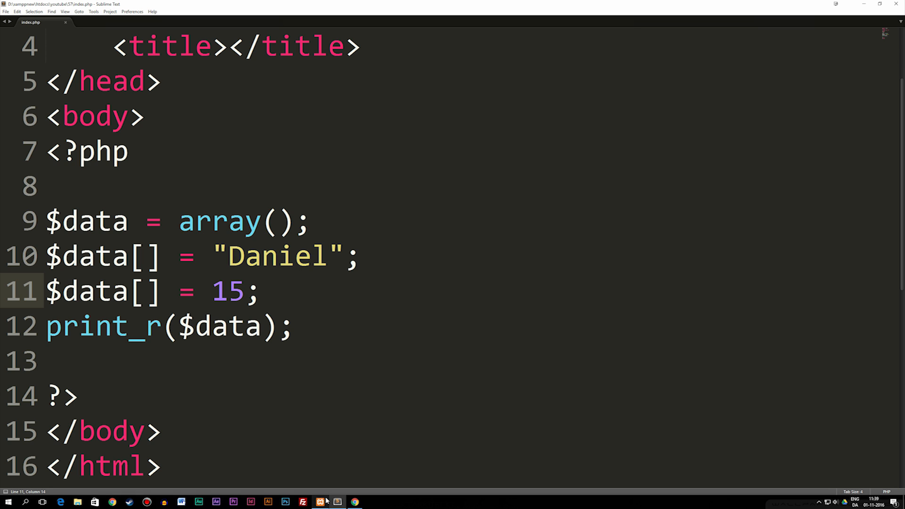
Select and delete the `$data[] = "Daniel";` and `$data[] = 15;` lines.
{"action": "left_click_drag", "start_coordinate": [46, 255], "coordinate": [260, 291]}
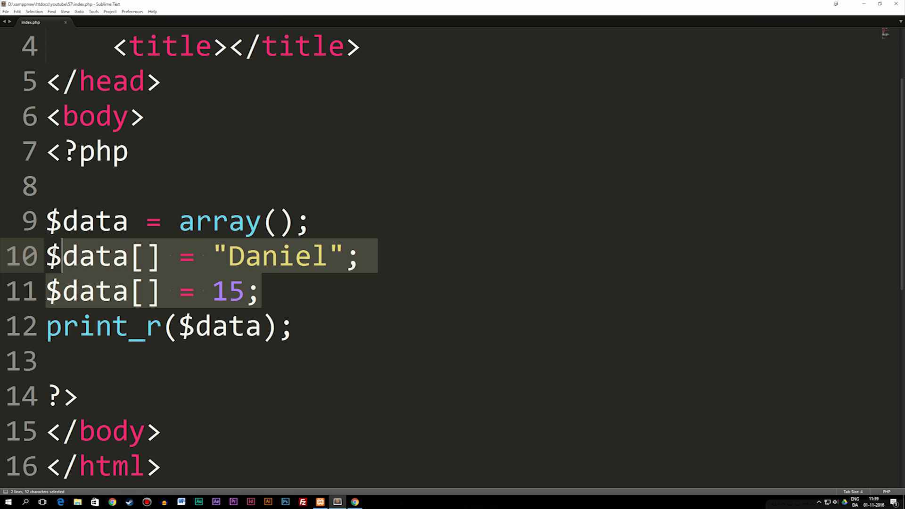
{"action": "key", "text": "Delete"}
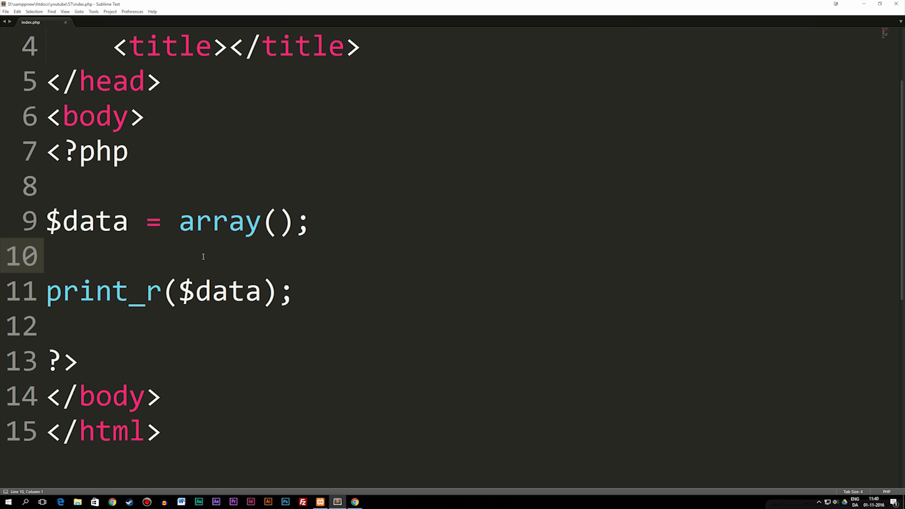
Insert an `array_push();` call using autocomplete.
{"action": "type", "text": "arr"}
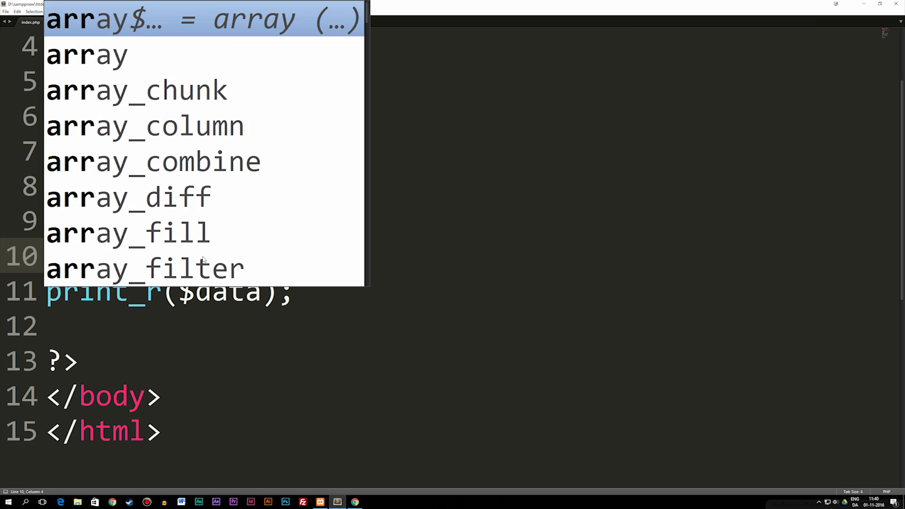
{"action": "type", "text": "_pus"}
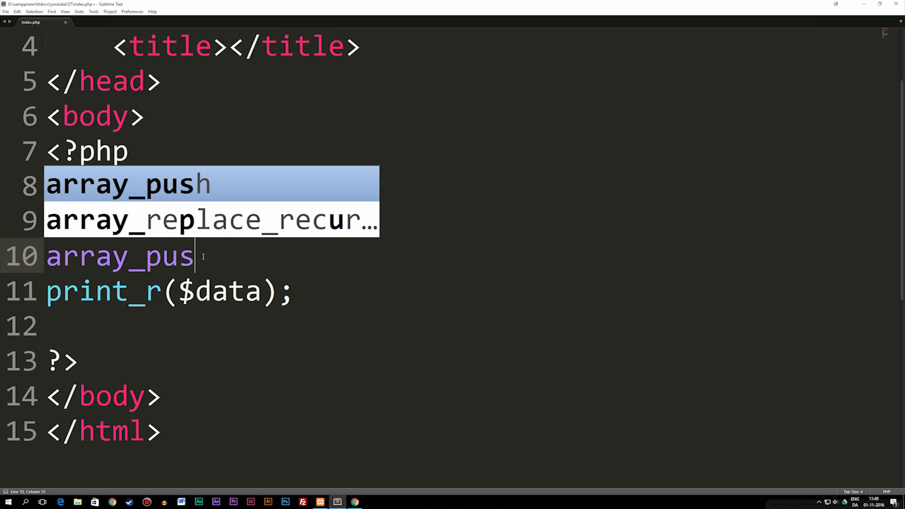
{"action": "key", "text": "Tab"}
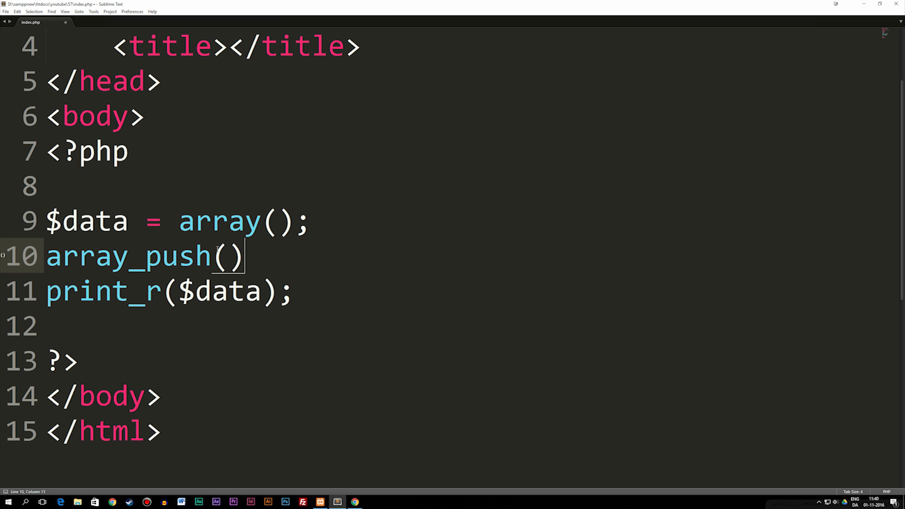
{"action": "type", "text": ";"}
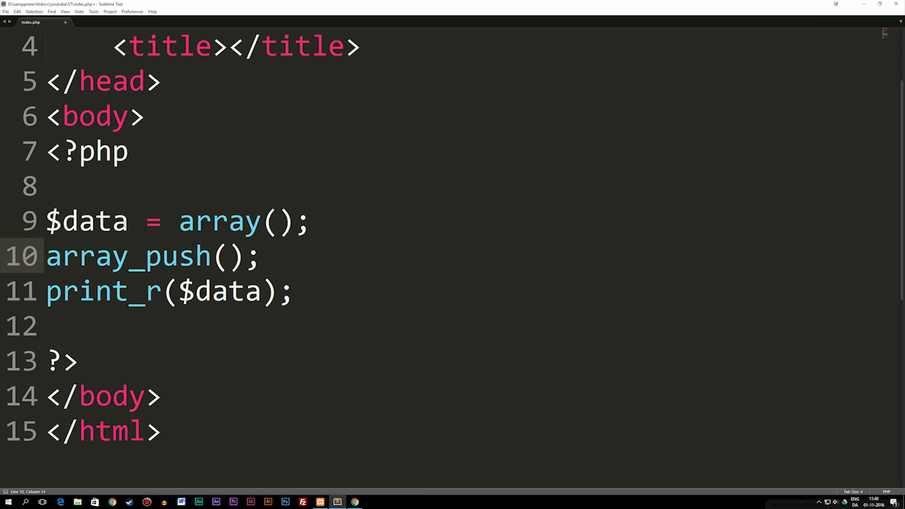
Fill the call with `$data, "Daniel"` and check the browser output.
{"action": "double_click", "coordinate": [86, 221]}
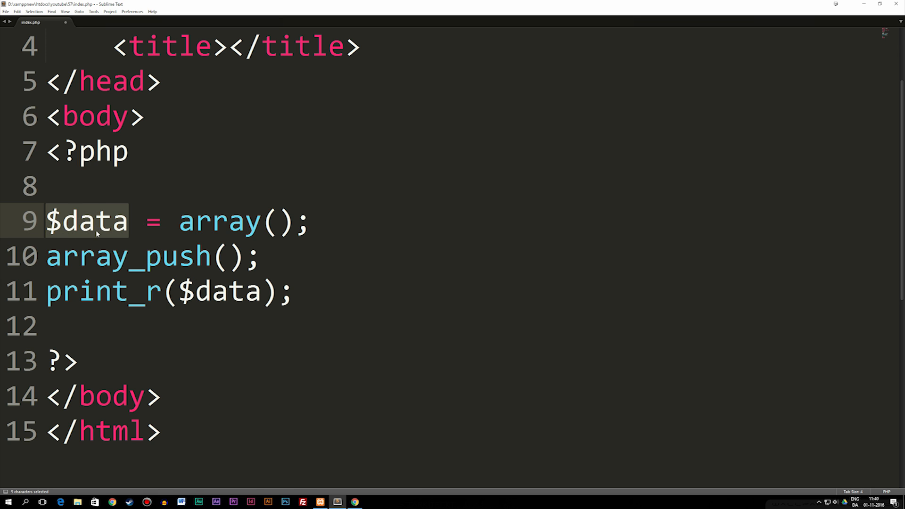
{"action": "left_click", "coordinate": [226, 255]}
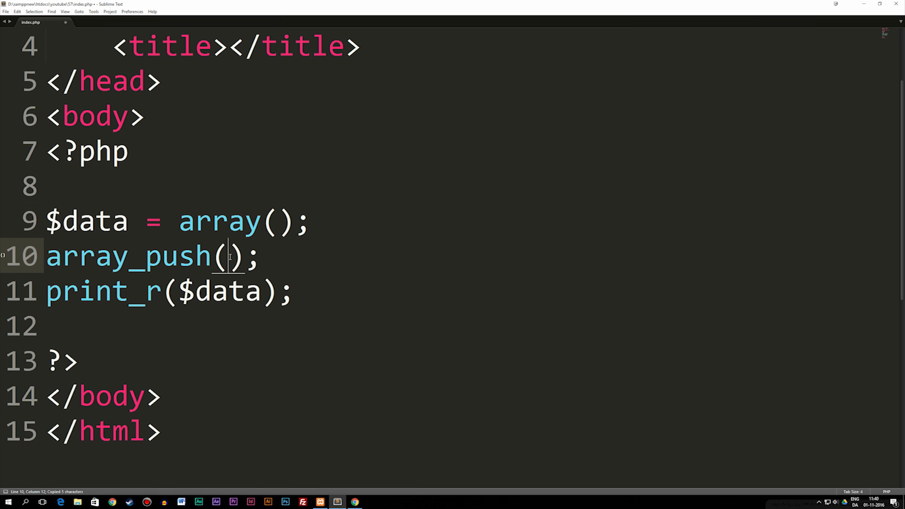
{"action": "type", "text": "$data"}
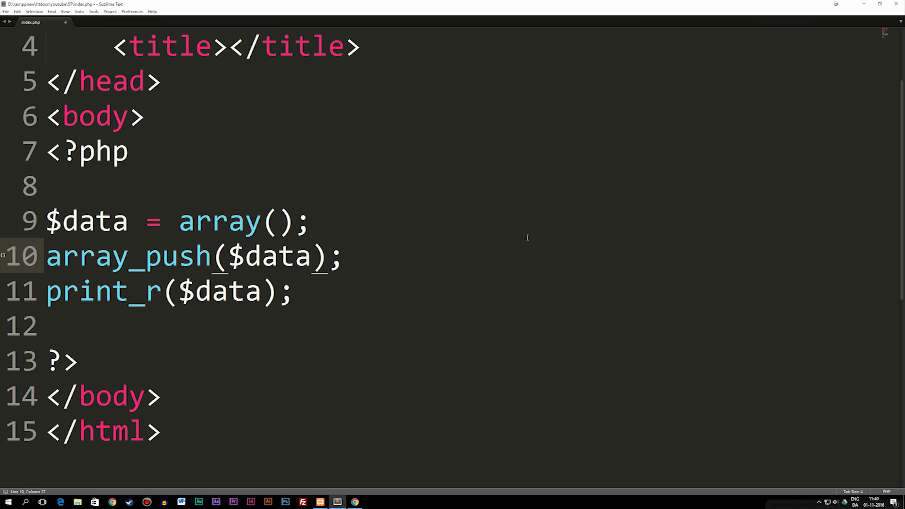
{"action": "type", "text": ","}
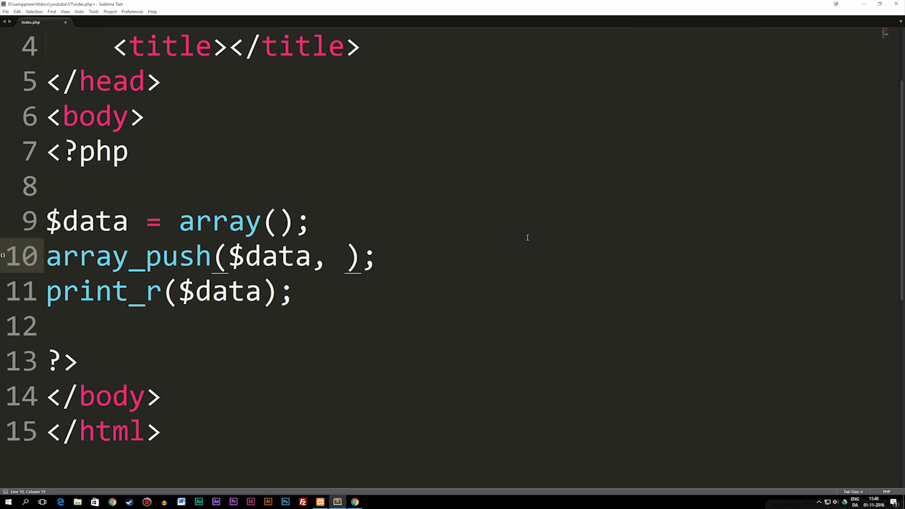
{"action": "type", "text": "da"}
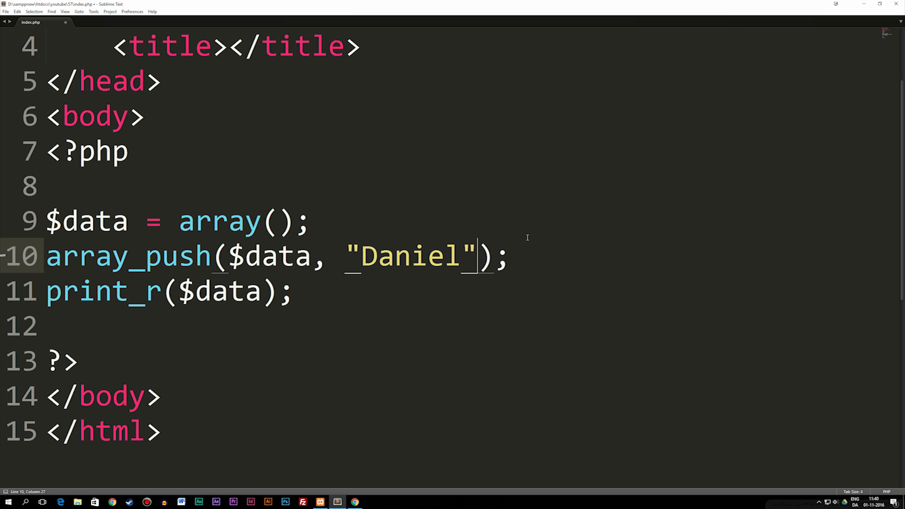
{"action": "left_click", "coordinate": [355, 502]}
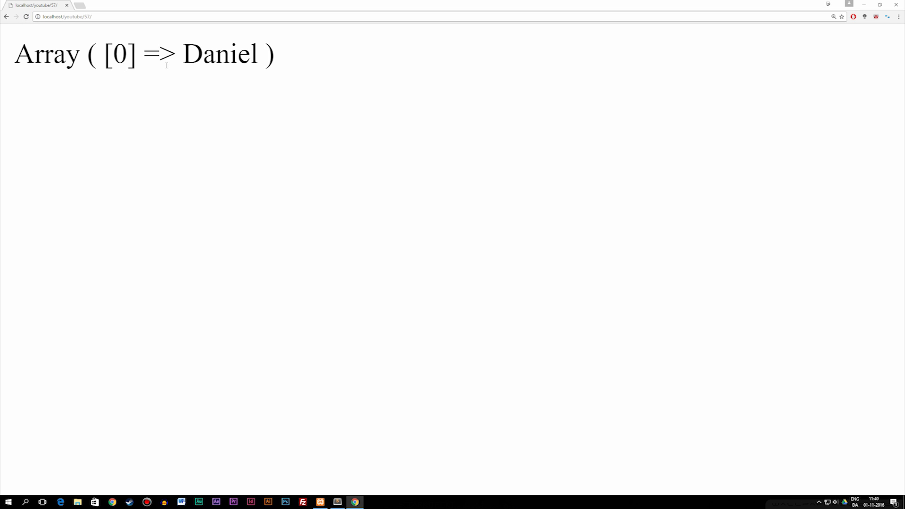
{"action": "left_click", "coordinate": [337, 502]}
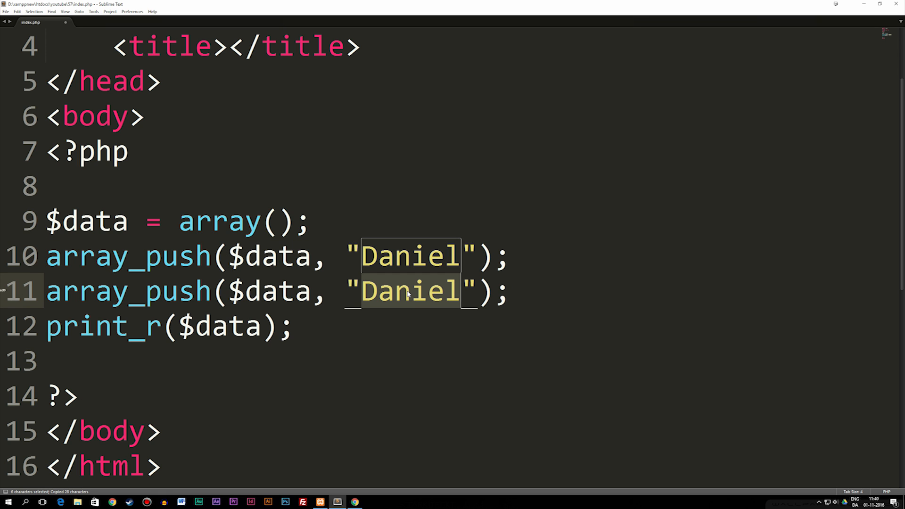
Add the value 15, then reload localhost/youtube/57/ in Chrome to list Daniel and 15.
{"action": "type", "text": "15"}
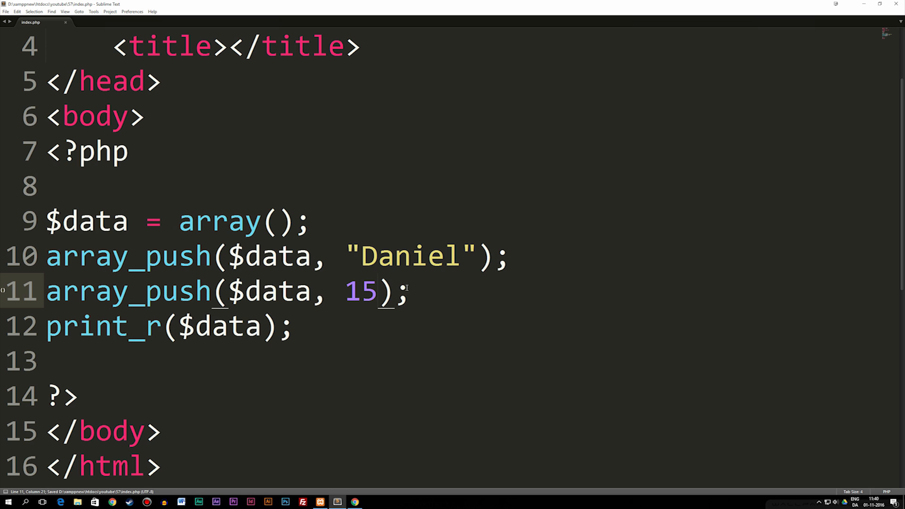
{"action": "left_click", "coordinate": [354, 502]}
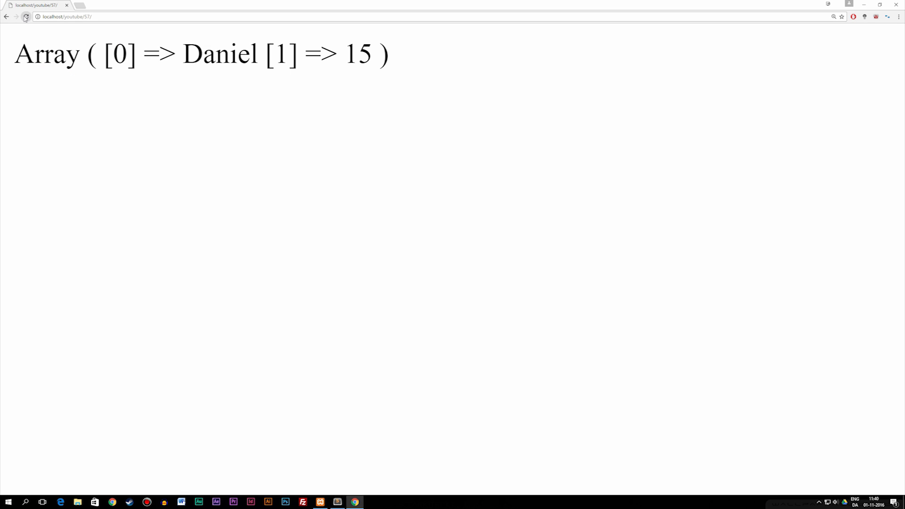
{"action": "left_click", "coordinate": [26, 16]}
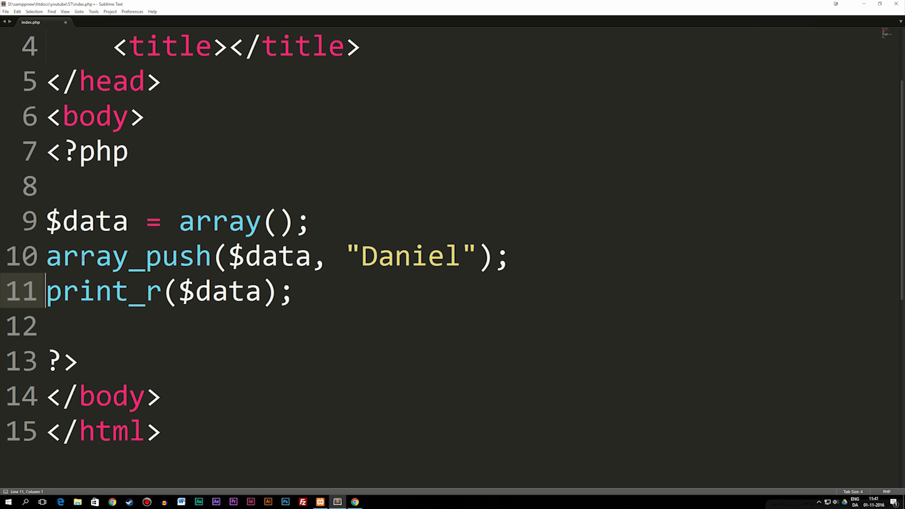
Extend the array_push call to pass "Daniel", 15, 23 together.
{"action": "left_click", "coordinate": [478, 256]}
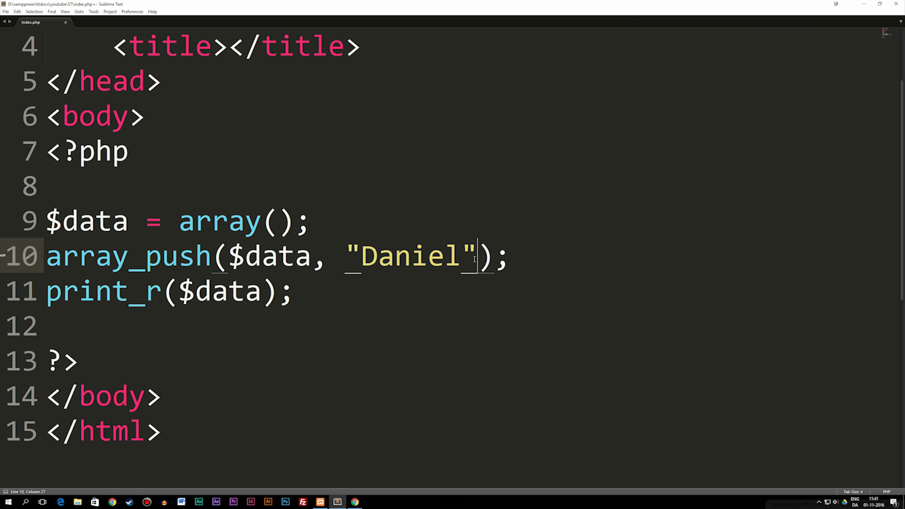
{"action": "mouse_move", "coordinate": [573, 192]}
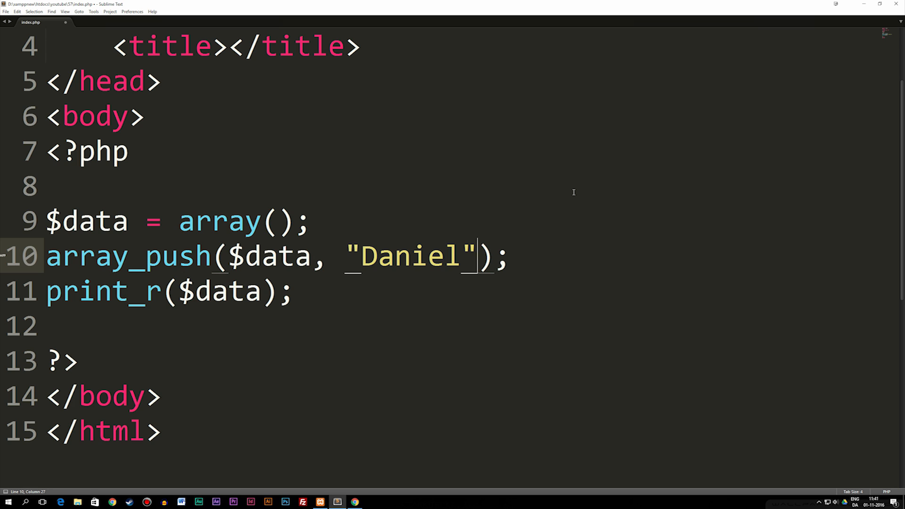
{"action": "type", "text": ","}
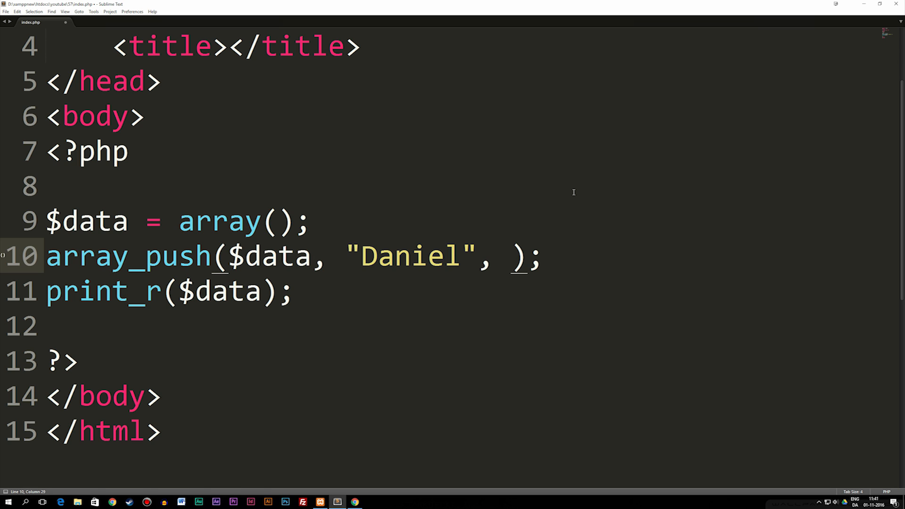
{"action": "type", "text": "15,"}
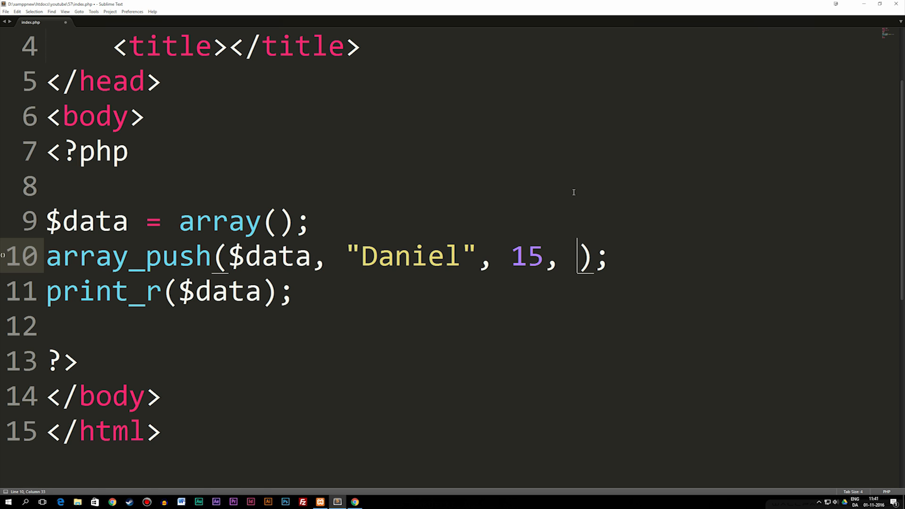
{"action": "type", "text": "23"}
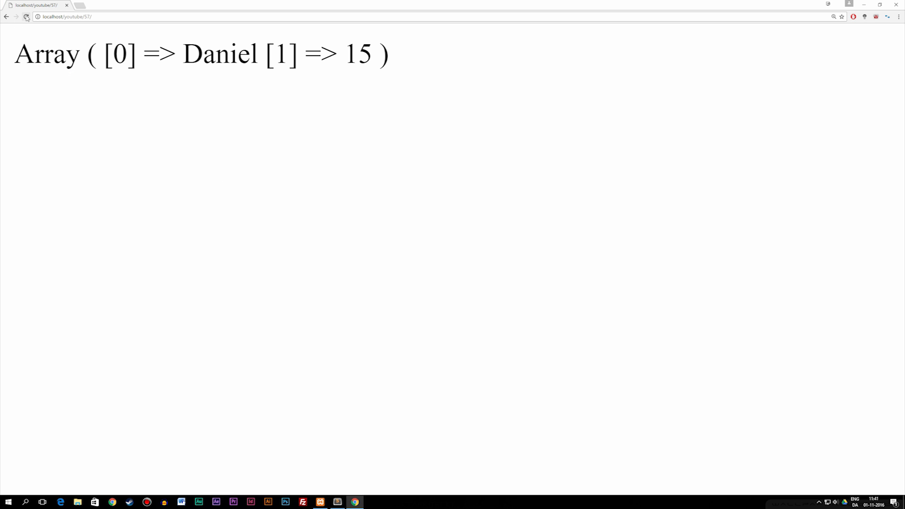
Reload the page in Chrome to see the array output listing Daniel and 15.
{"action": "left_click", "coordinate": [26, 16]}
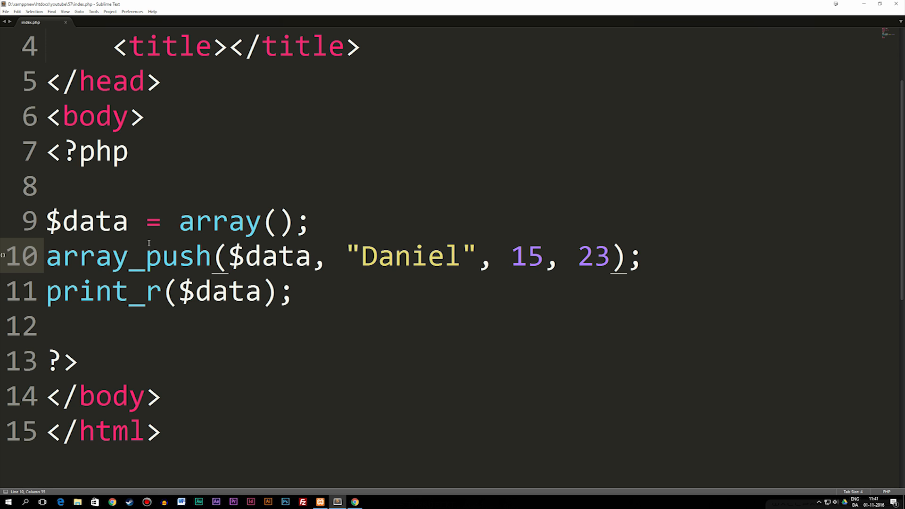
{"action": "mouse_move", "coordinate": [302, 291]}
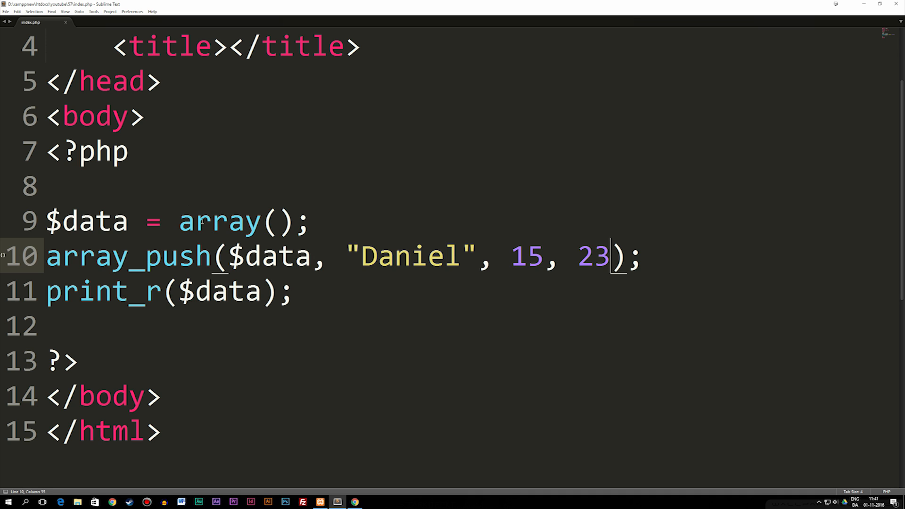
Seed line 9's array() with "first" and "second", then view the five elements in Chrome.
{"action": "left_click", "coordinate": [277, 221]}
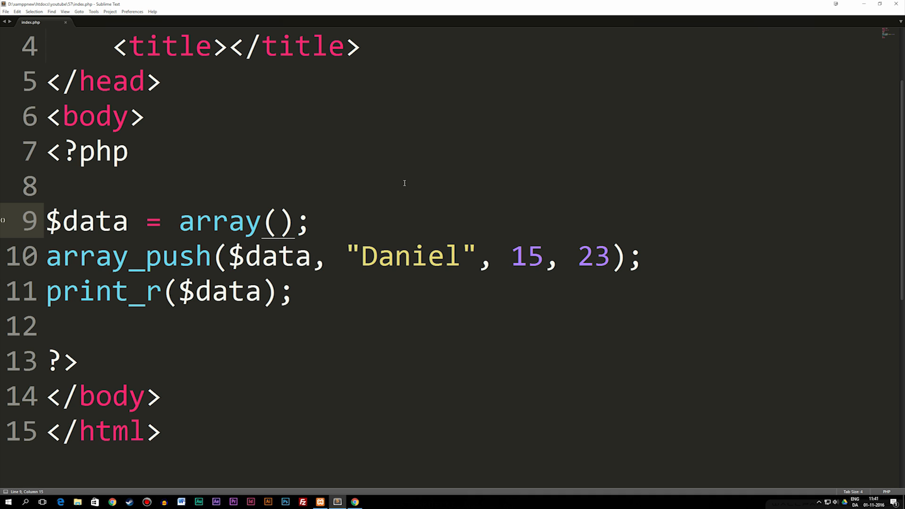
{"action": "type", "text": "\"\""}
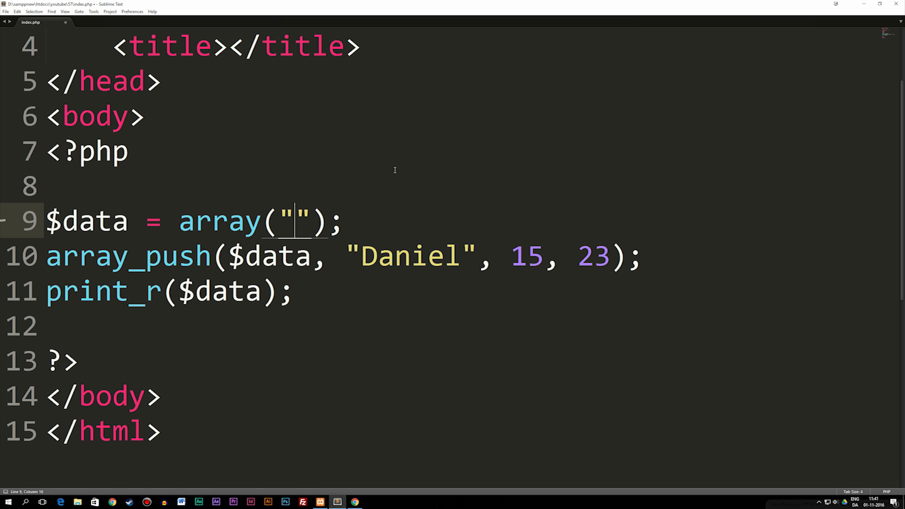
{"action": "type", "text": "first\", \"second"}
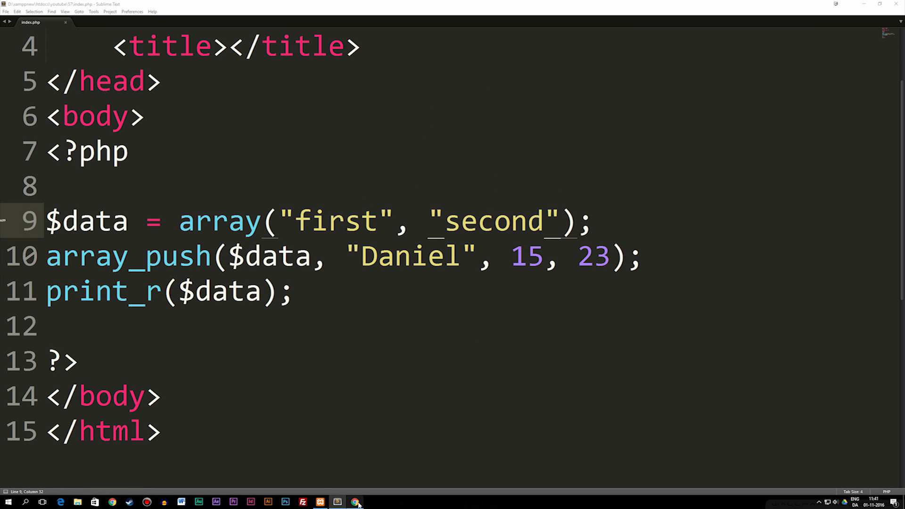
{"action": "left_click", "coordinate": [355, 502]}
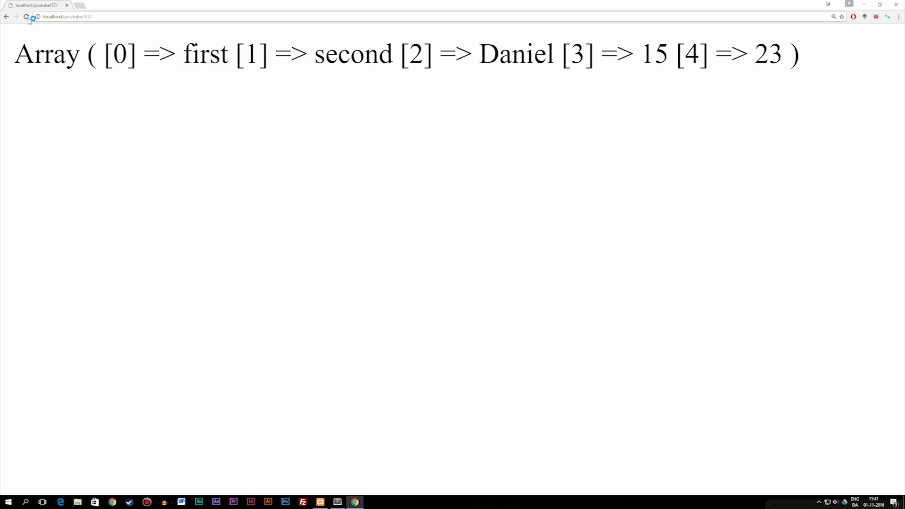